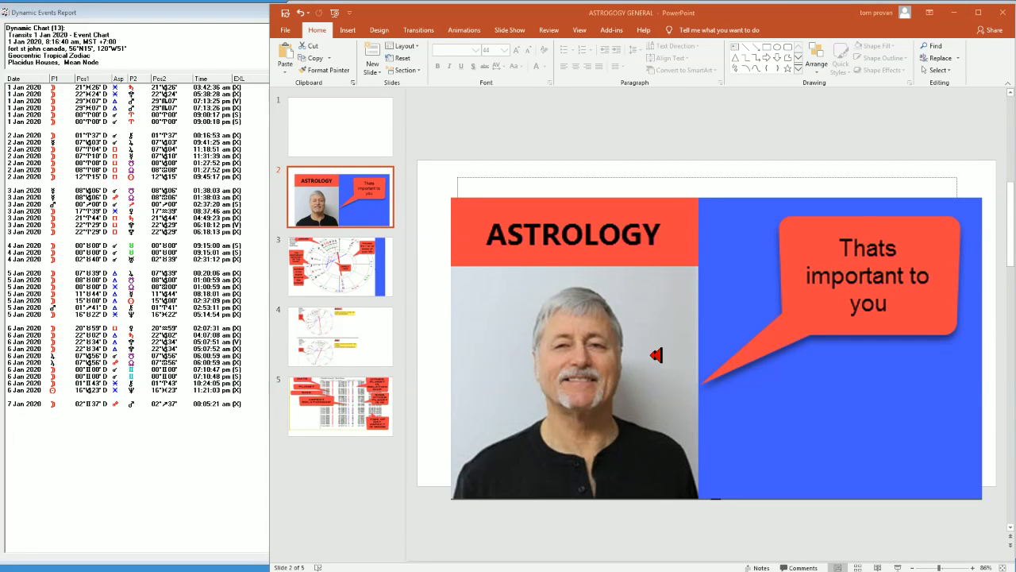
{"action": "mouse_move", "coordinate": [613, 292]}
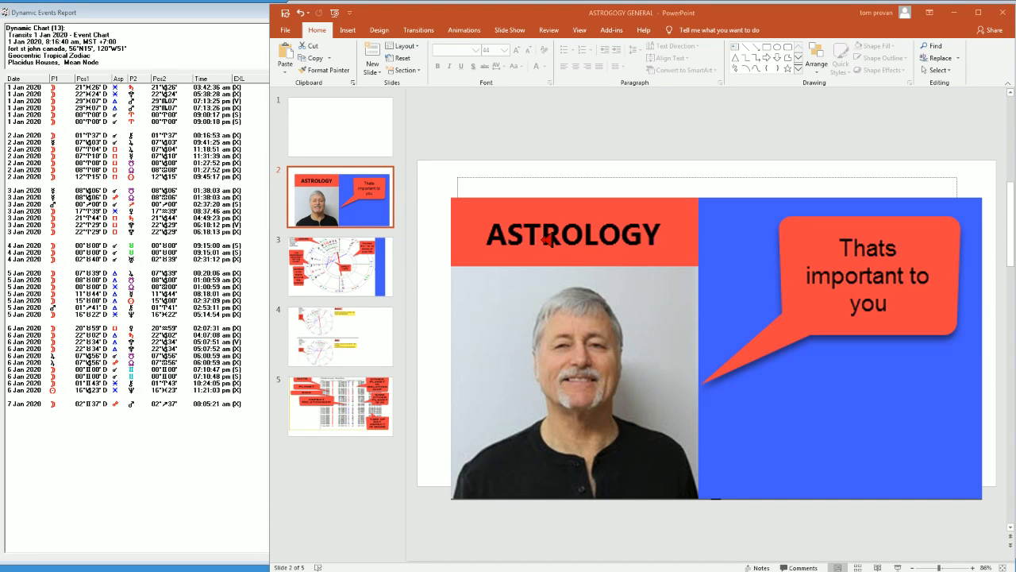
{"action": "mouse_move", "coordinate": [603, 244]}
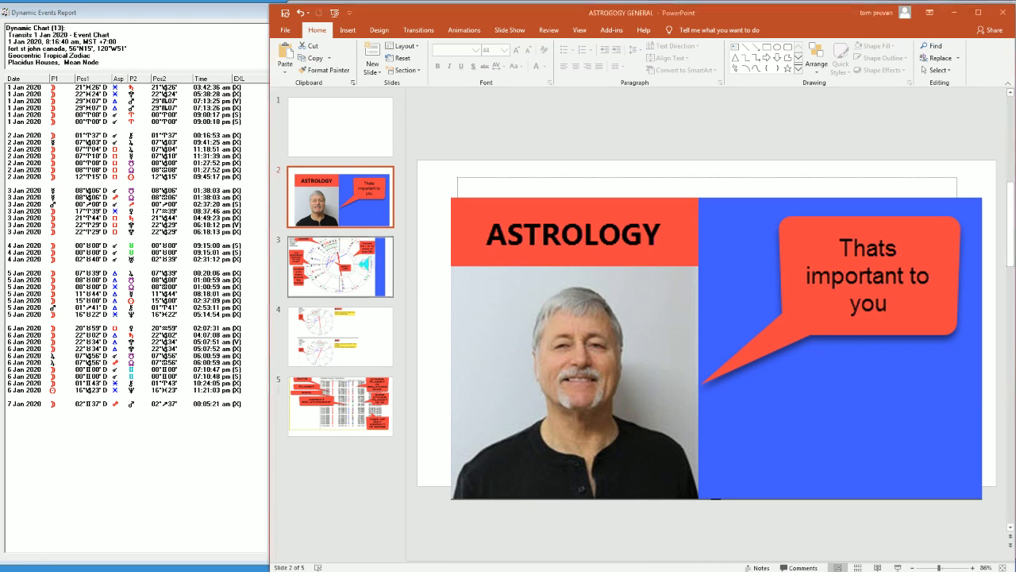
{"action": "mouse_move", "coordinate": [384, 262]}
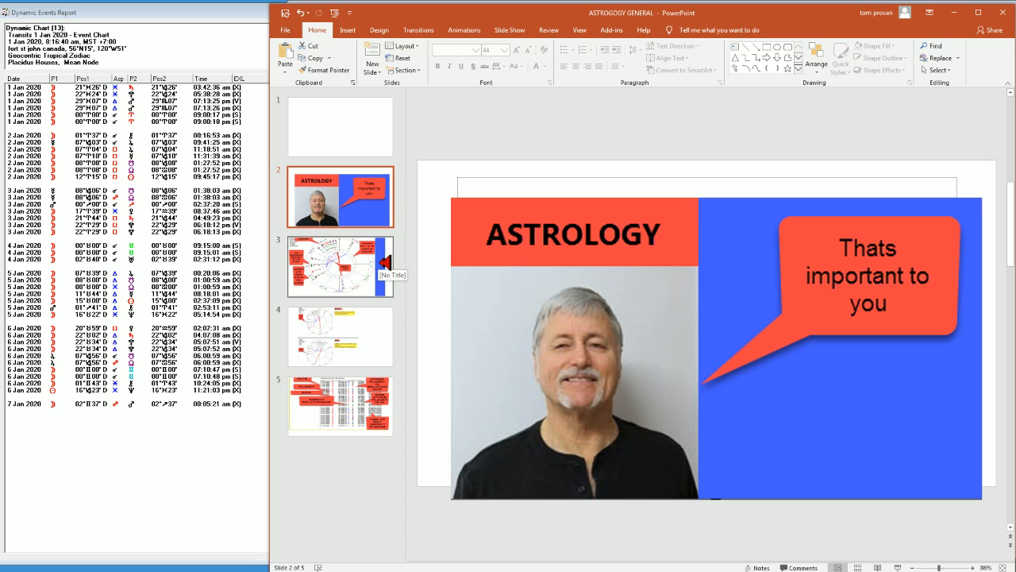
Show slide 3, the PARTS OF AN ASTROLOGY CHART slide with its labelled chart wheel.
{"action": "left_click", "coordinate": [340, 267]}
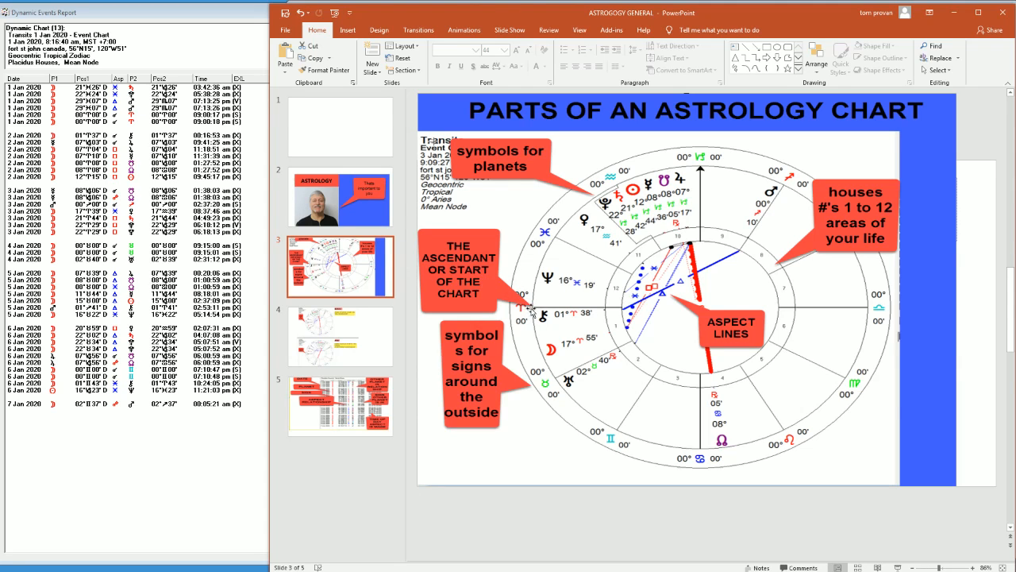
{"action": "mouse_move", "coordinate": [622, 311]}
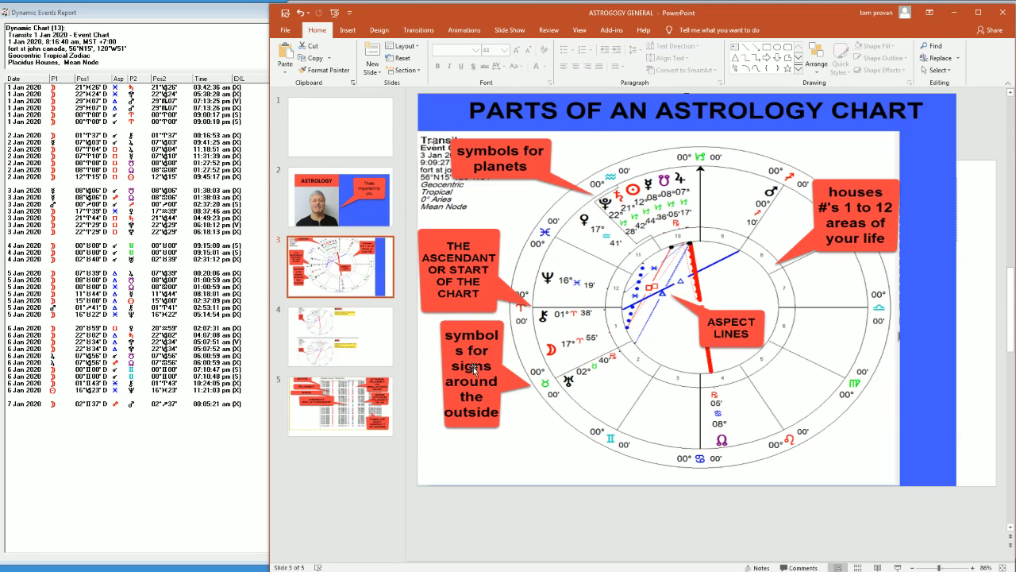
{"action": "mouse_move", "coordinate": [473, 373]}
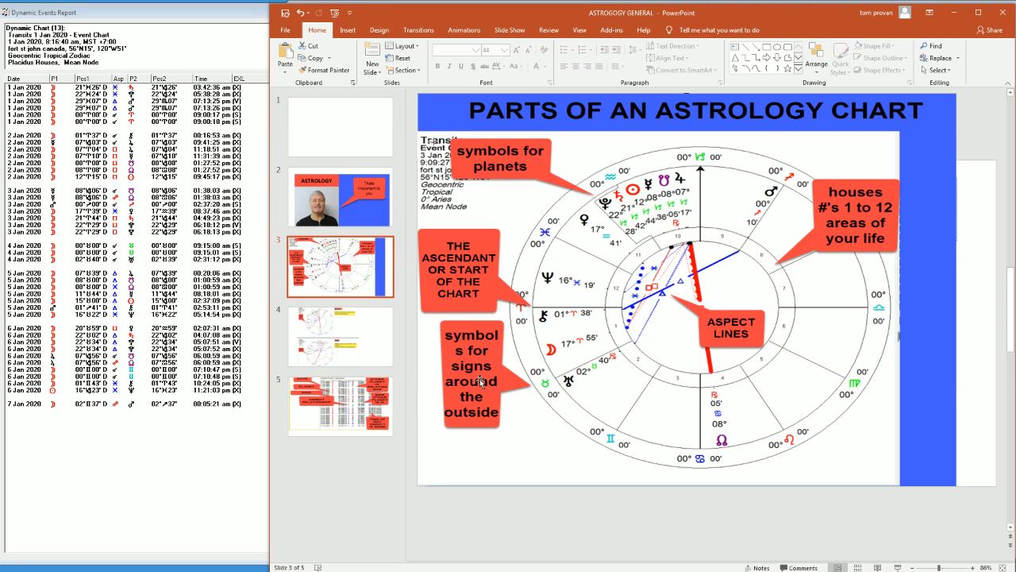
{"action": "mouse_move", "coordinate": [528, 351]}
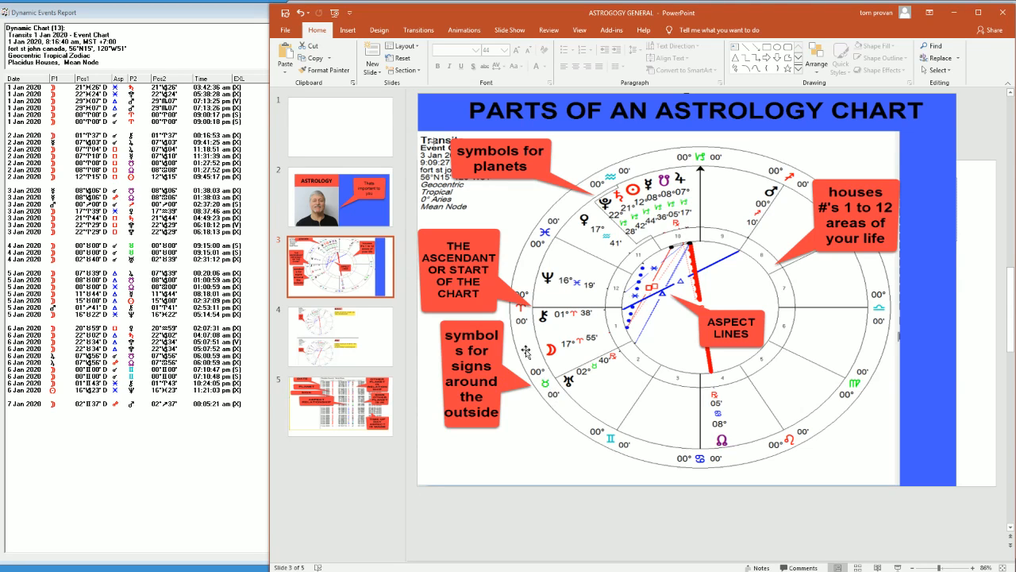
{"action": "mouse_move", "coordinate": [516, 311]}
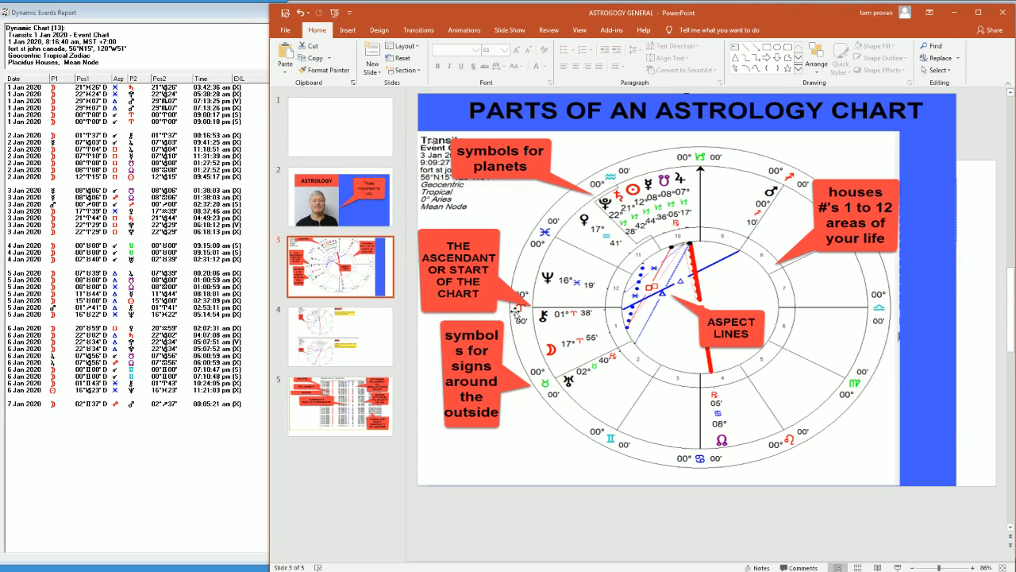
{"action": "mouse_move", "coordinate": [607, 438]}
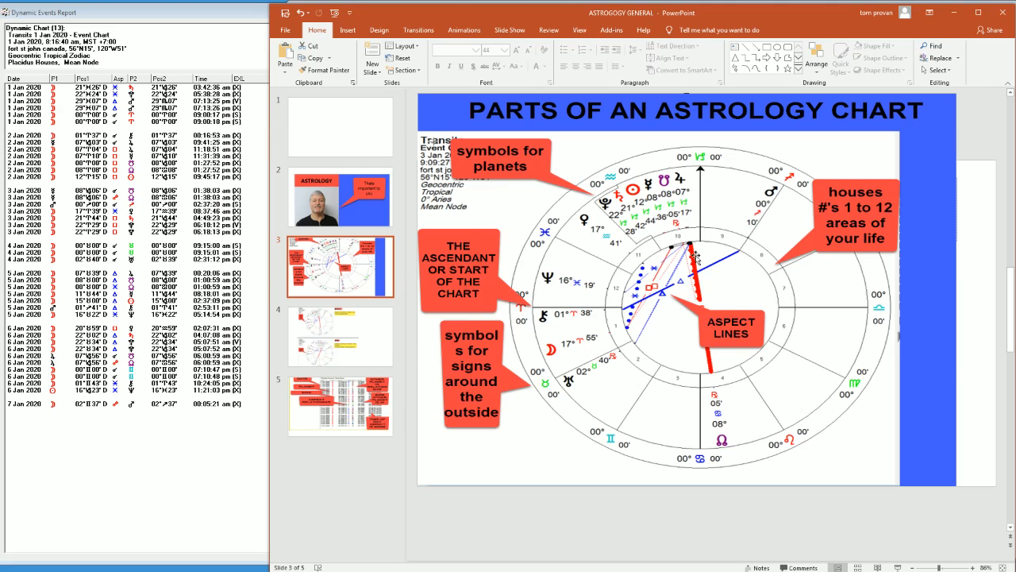
{"action": "mouse_move", "coordinate": [684, 310]}
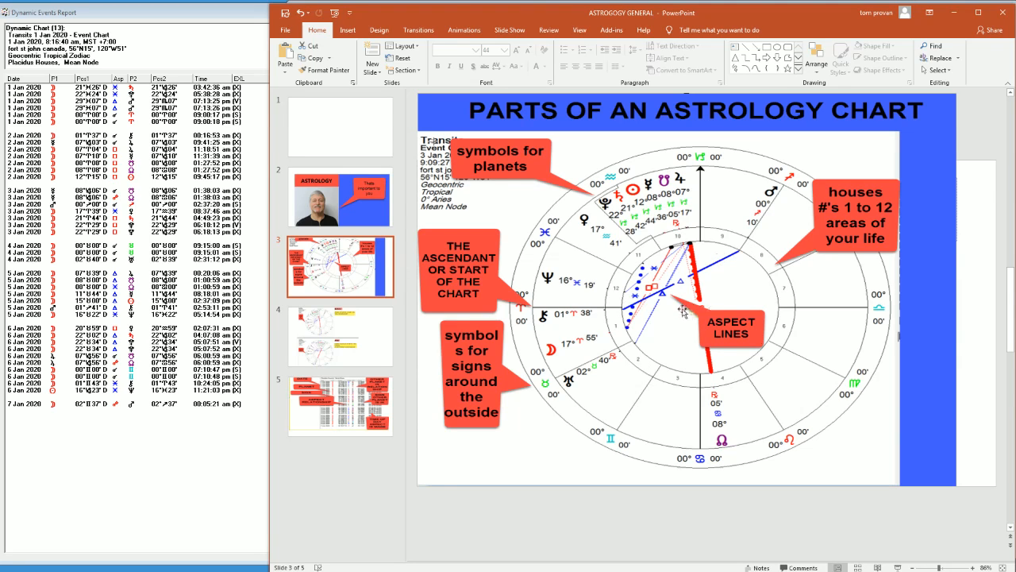
{"action": "mouse_move", "coordinate": [584, 323]}
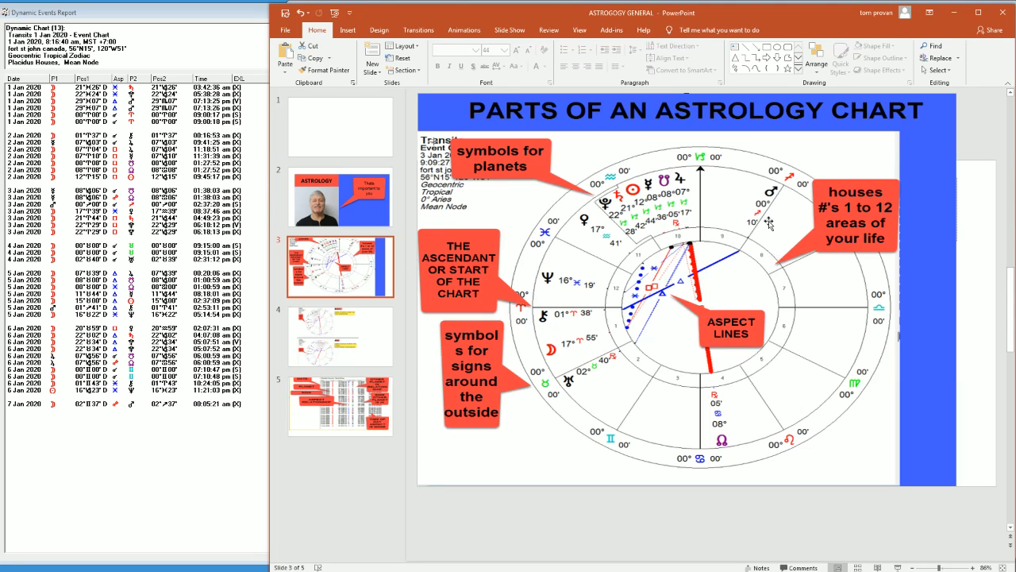
{"action": "mouse_move", "coordinate": [645, 318]}
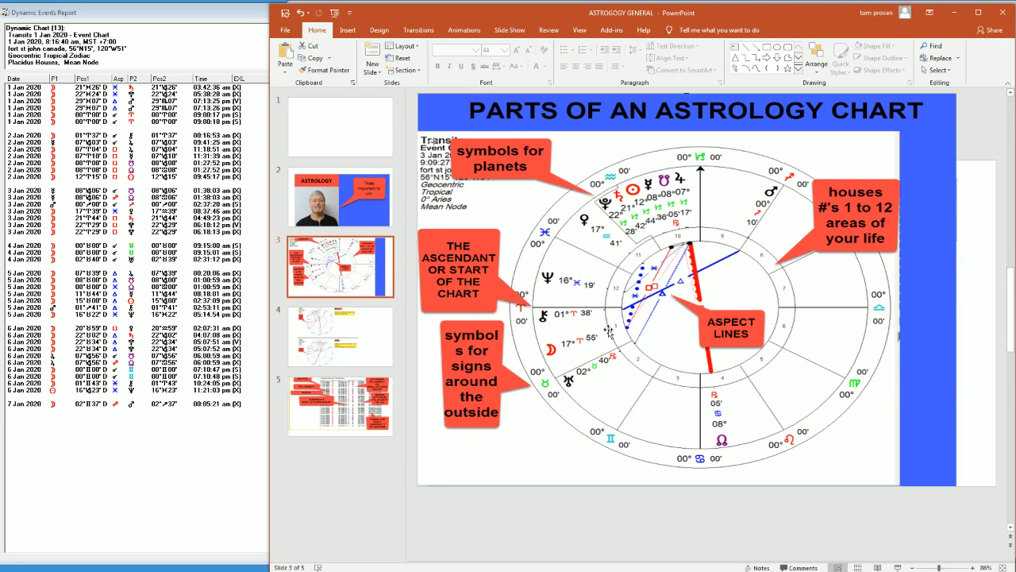
{"action": "mouse_move", "coordinate": [557, 323]}
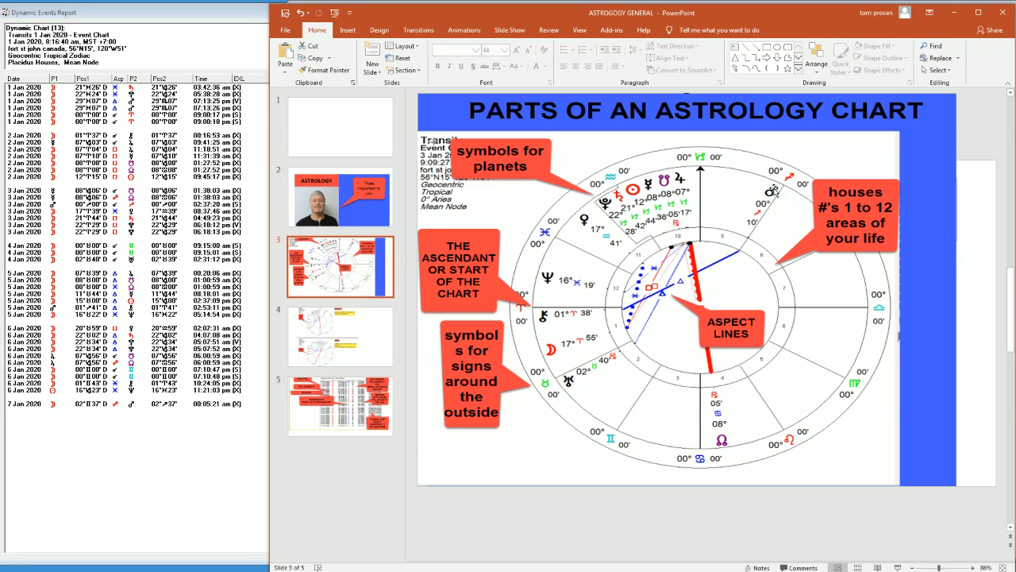
{"action": "mouse_move", "coordinate": [670, 300]}
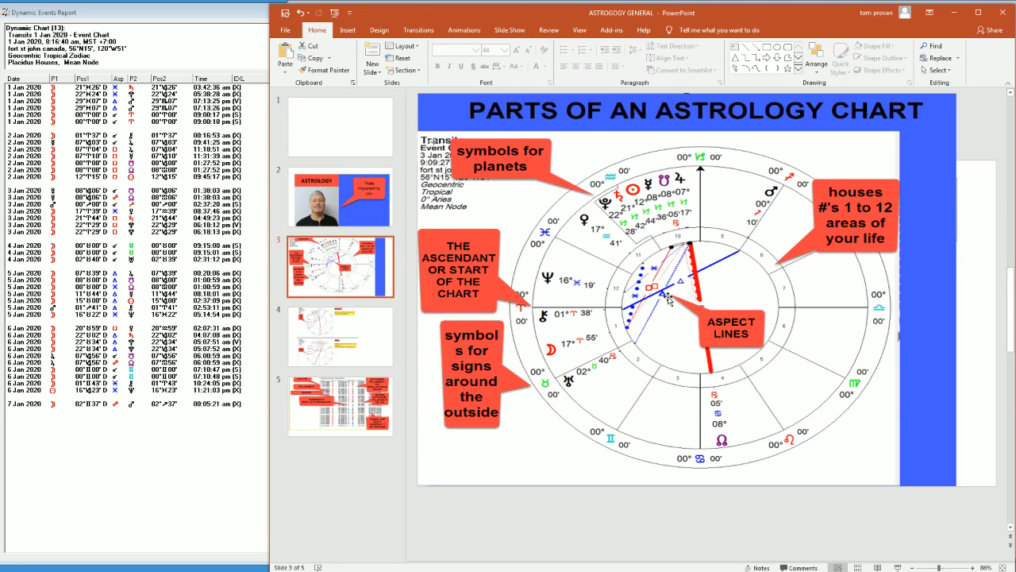
{"action": "mouse_move", "coordinate": [660, 289]}
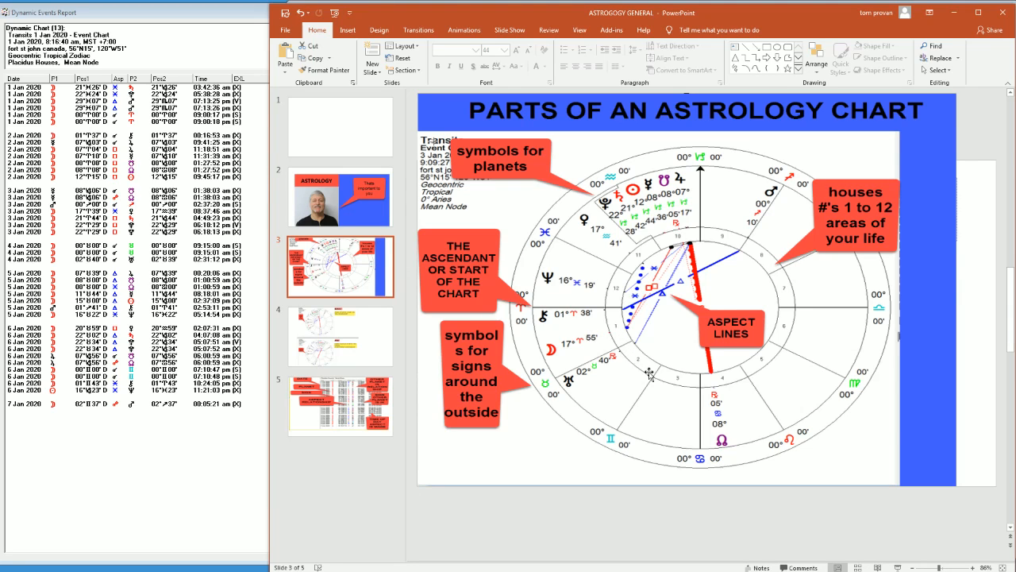
{"action": "mouse_move", "coordinate": [521, 280]}
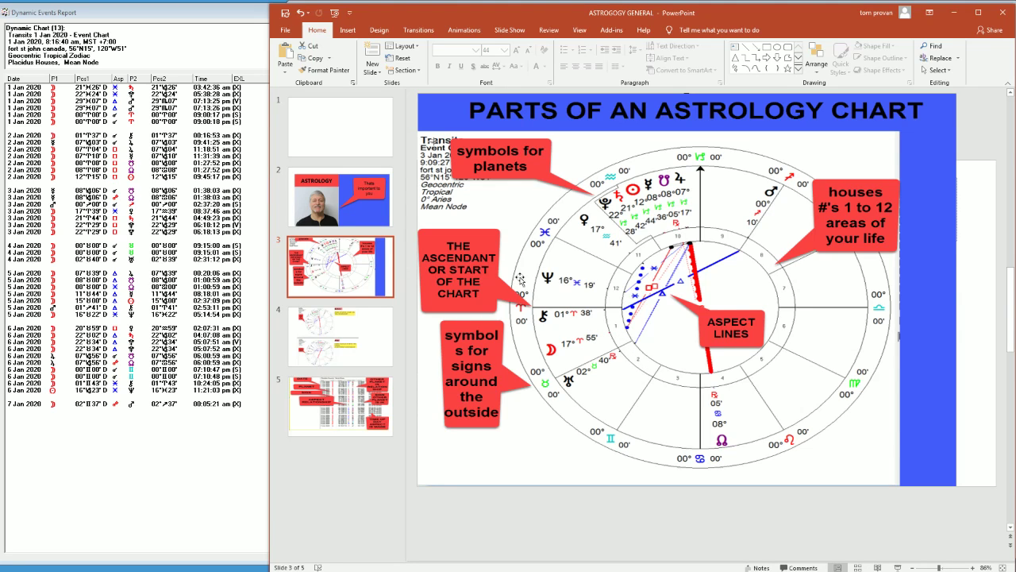
{"action": "mouse_move", "coordinate": [675, 381]}
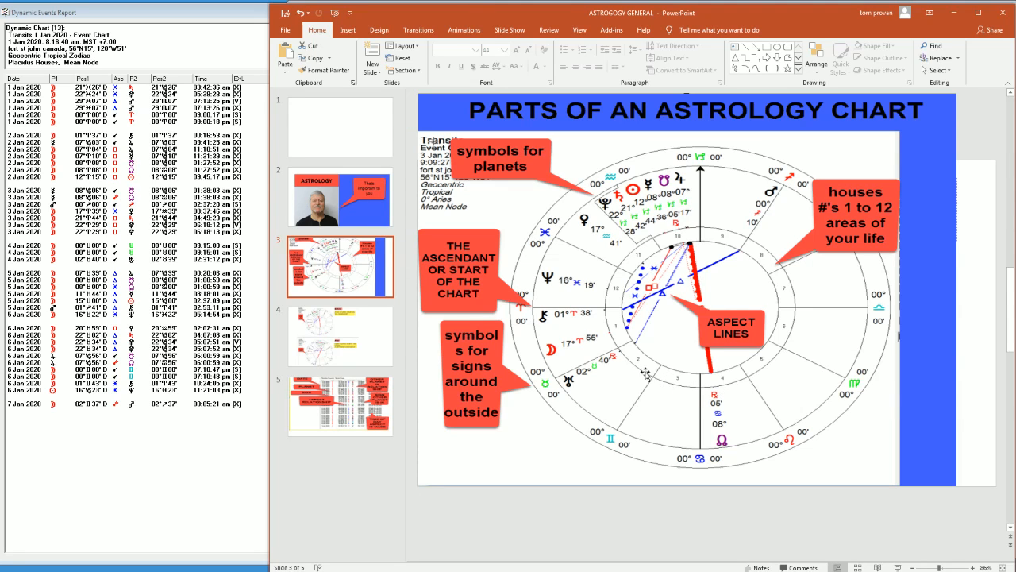
{"action": "mouse_move", "coordinate": [638, 362]}
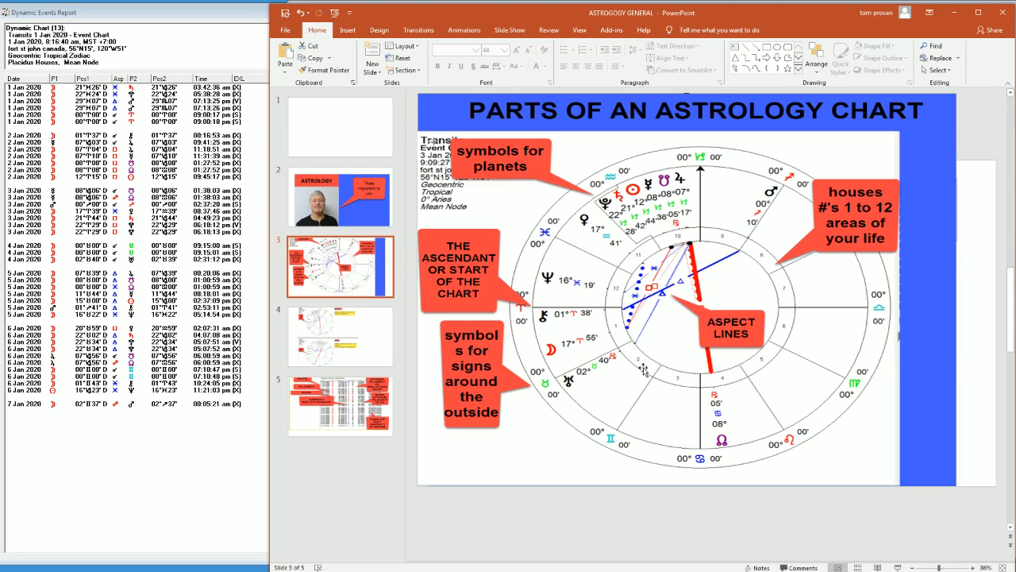
{"action": "mouse_move", "coordinate": [708, 383]}
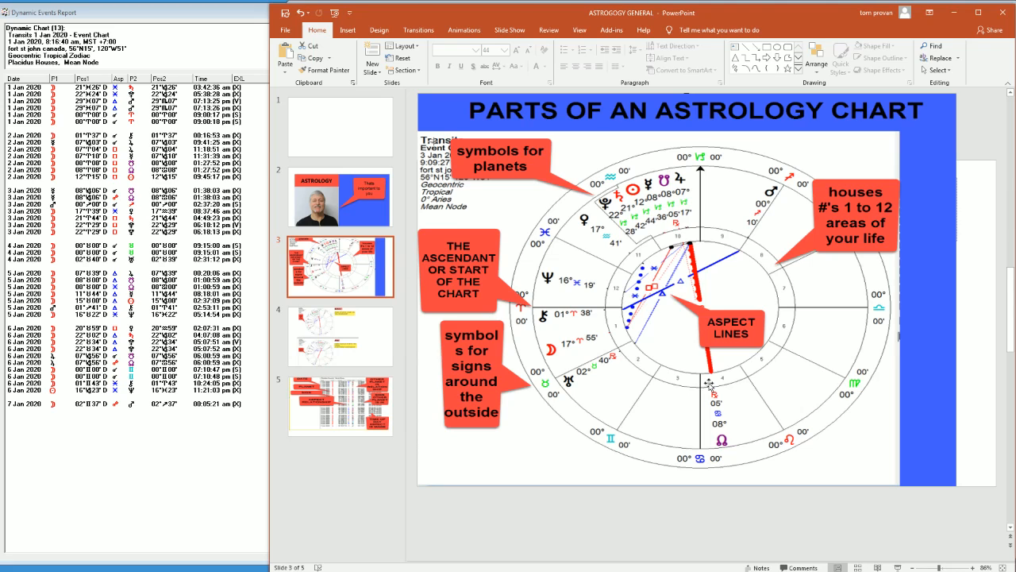
{"action": "mouse_move", "coordinate": [724, 394]}
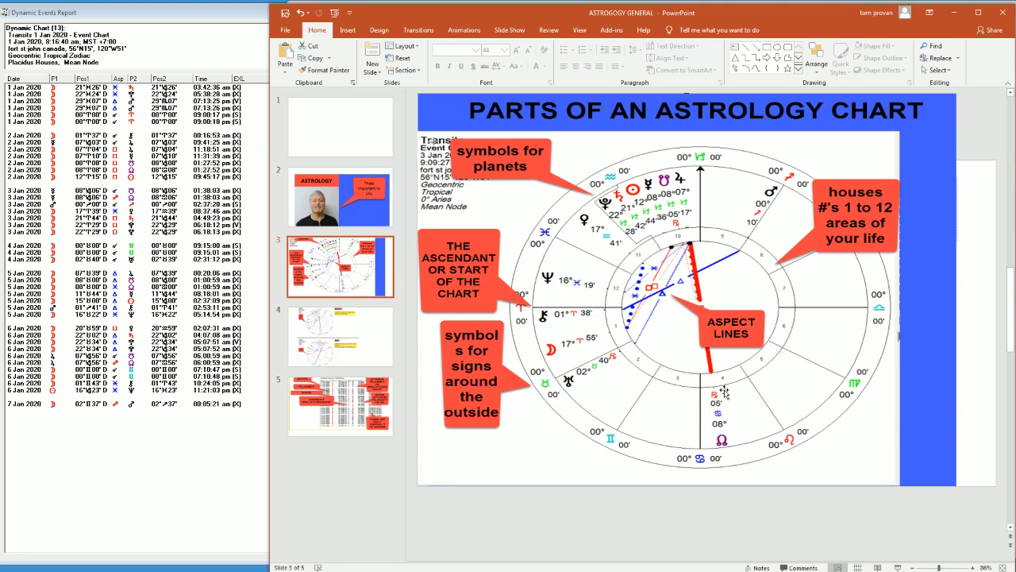
{"action": "mouse_move", "coordinate": [743, 381]}
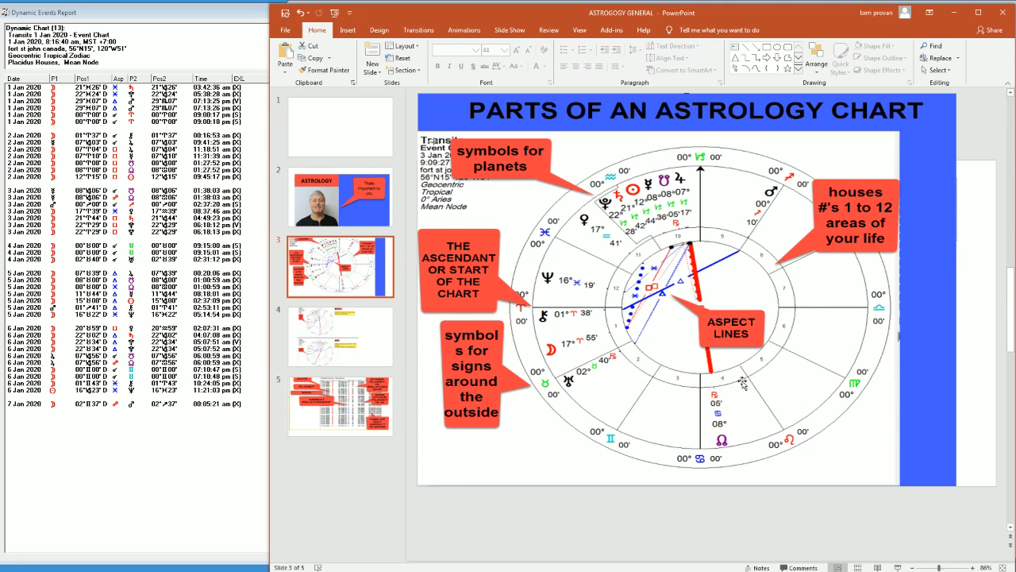
{"action": "mouse_move", "coordinate": [739, 245]}
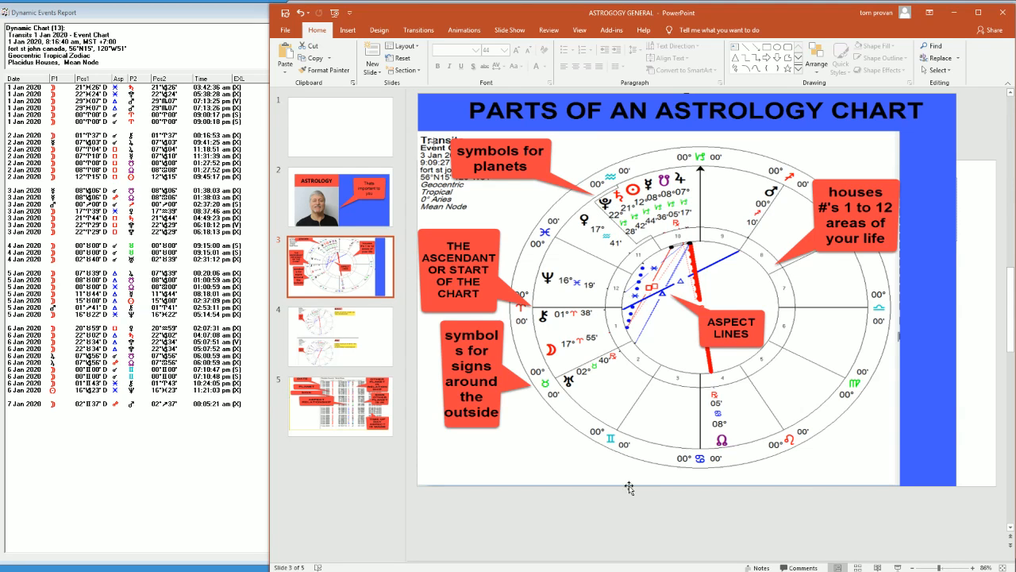
{"action": "mouse_move", "coordinate": [341, 346]}
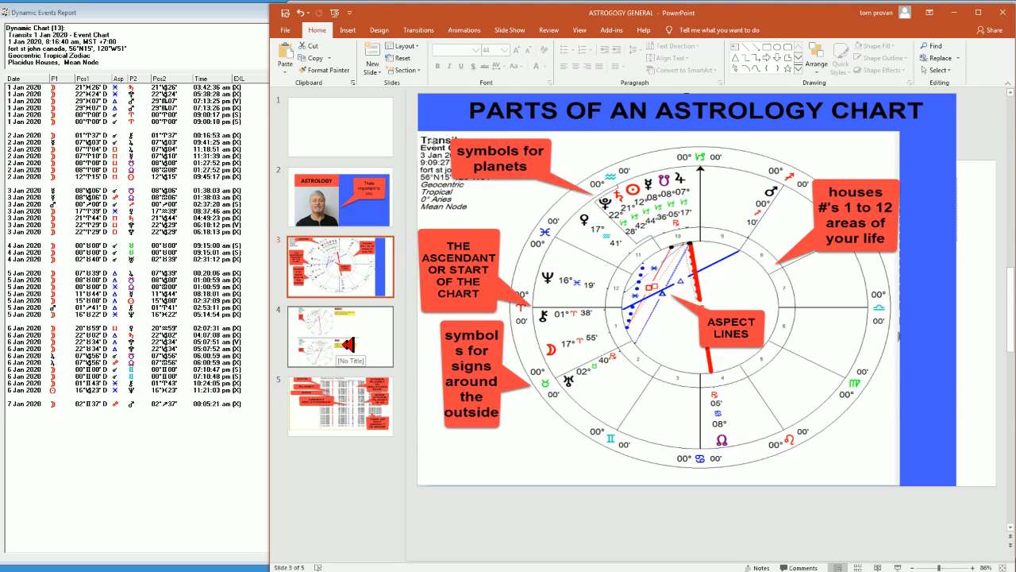
{"action": "left_click", "coordinate": [340, 336]}
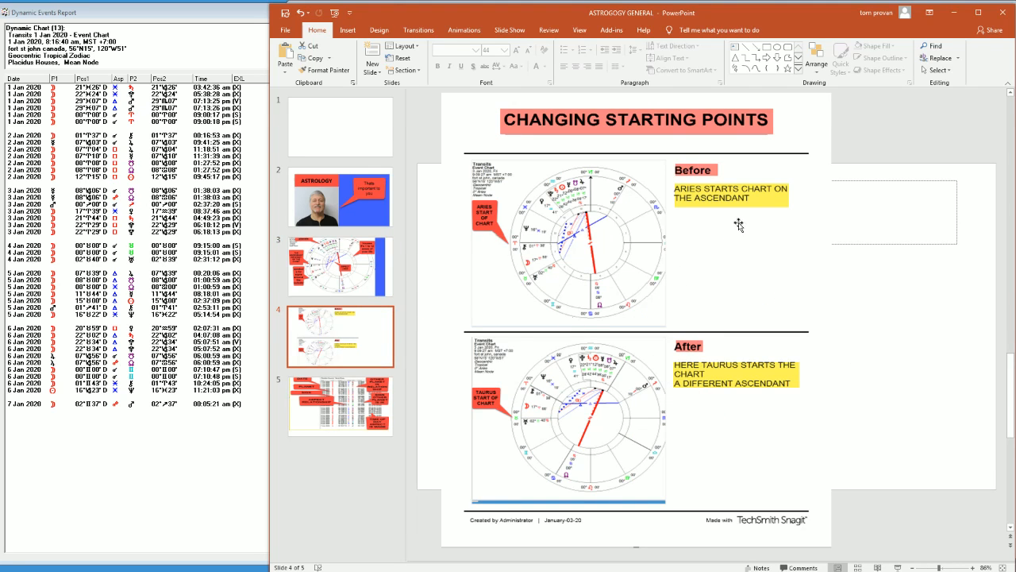
{"action": "mouse_move", "coordinate": [512, 238]}
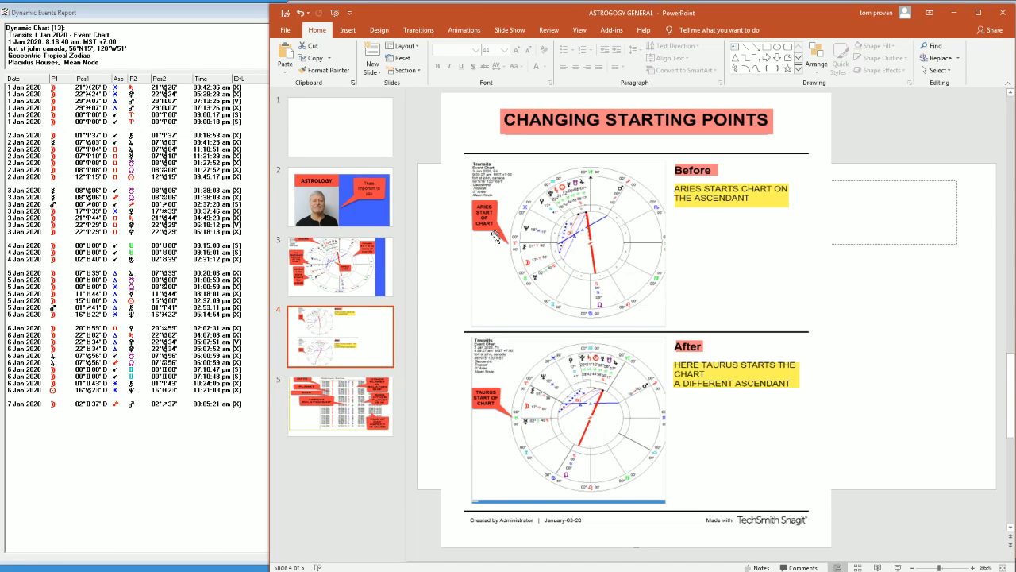
{"action": "mouse_move", "coordinate": [521, 253]}
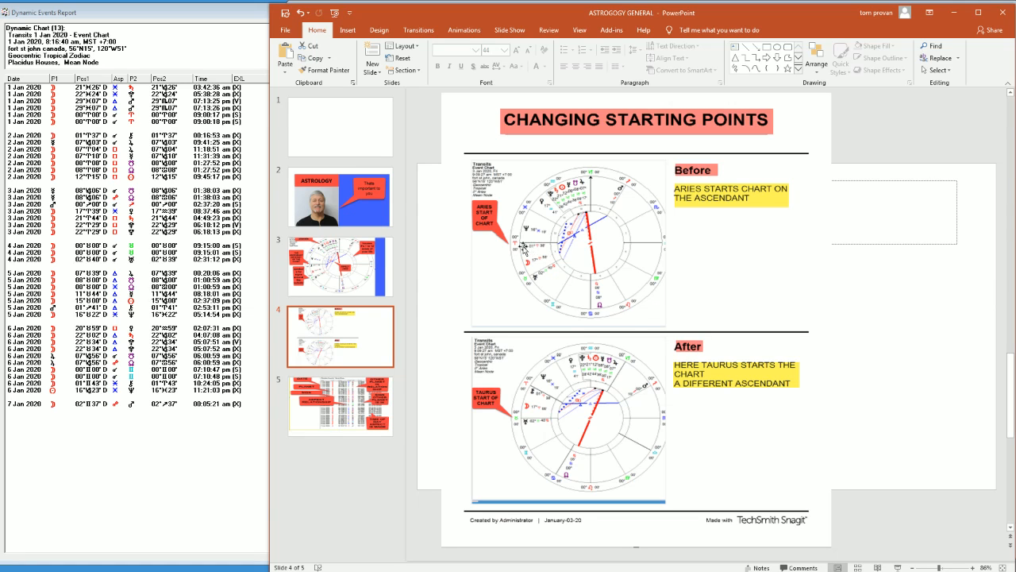
{"action": "mouse_move", "coordinate": [525, 432]}
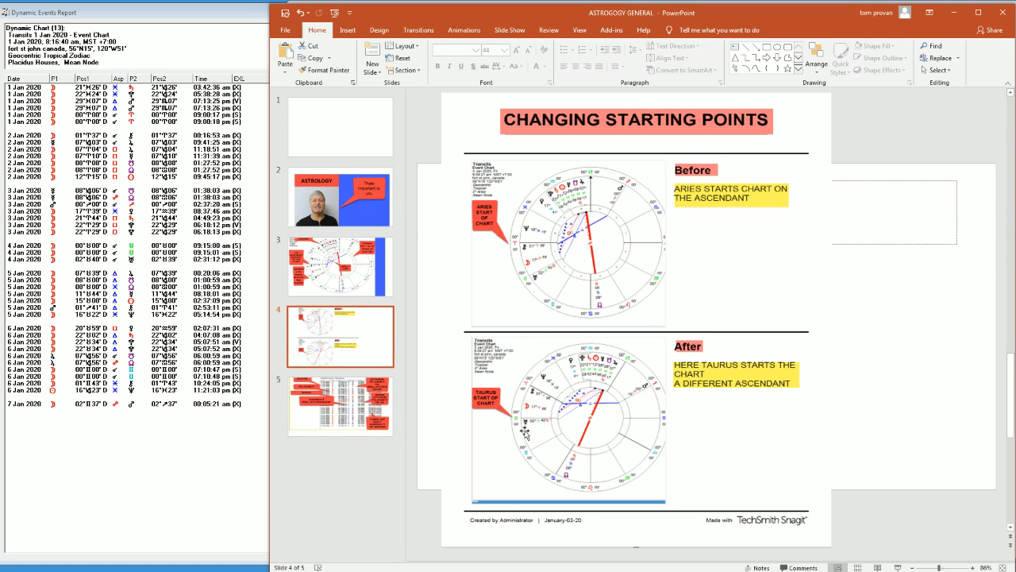
{"action": "mouse_move", "coordinate": [501, 422]}
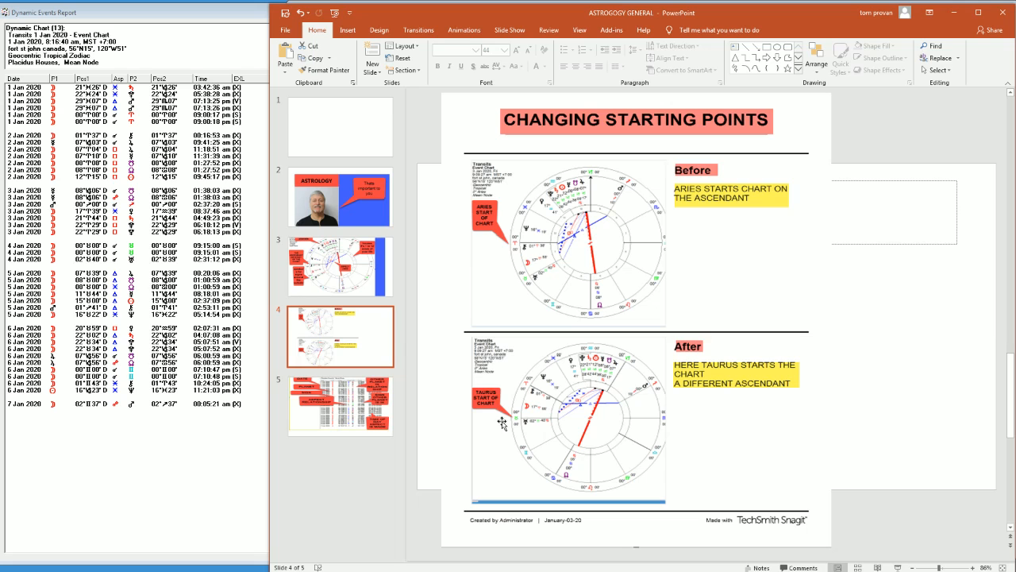
{"action": "mouse_move", "coordinate": [516, 432]}
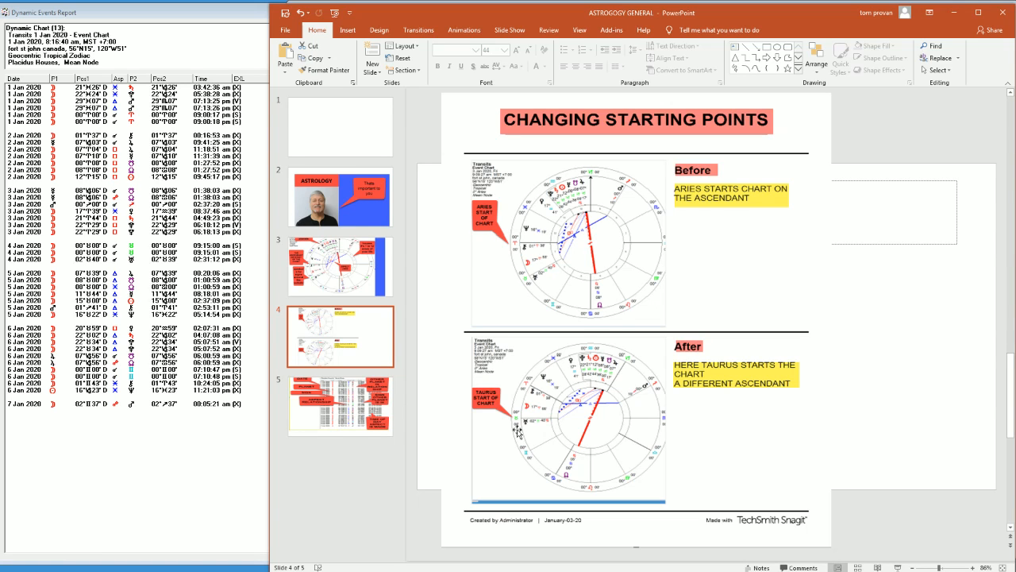
{"action": "mouse_move", "coordinate": [594, 353]}
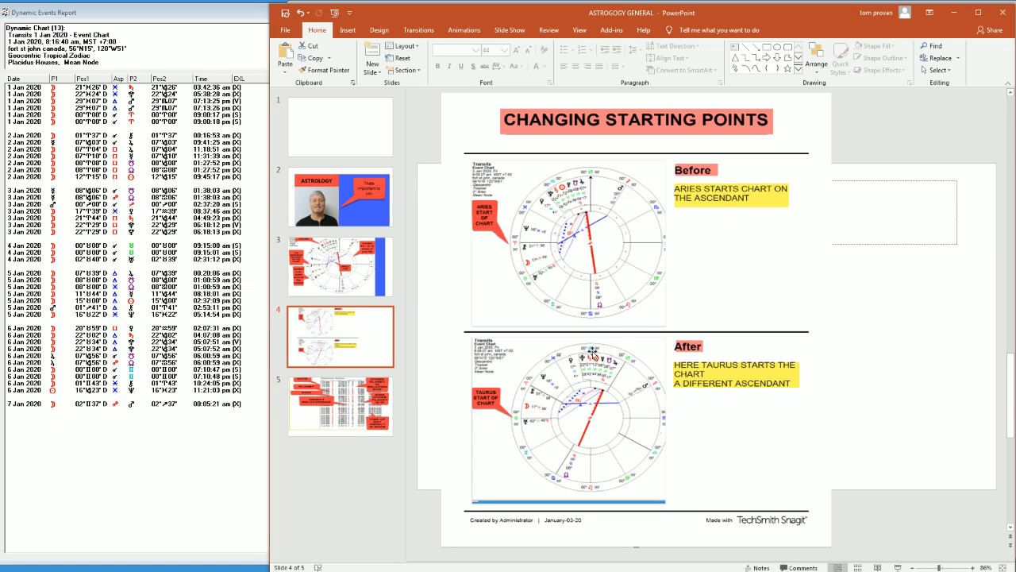
{"action": "mouse_move", "coordinate": [522, 426]}
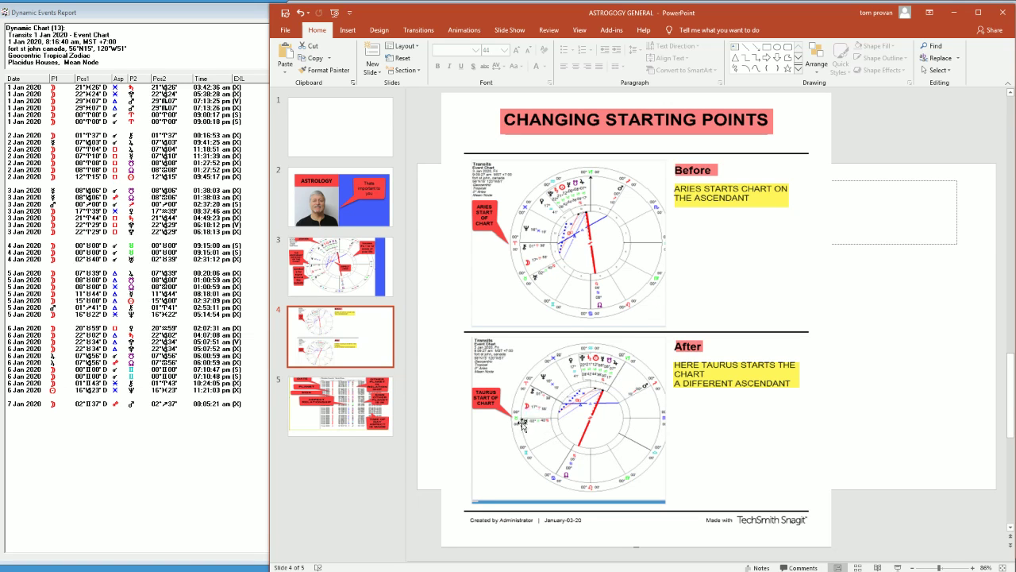
{"action": "mouse_move", "coordinate": [621, 420]}
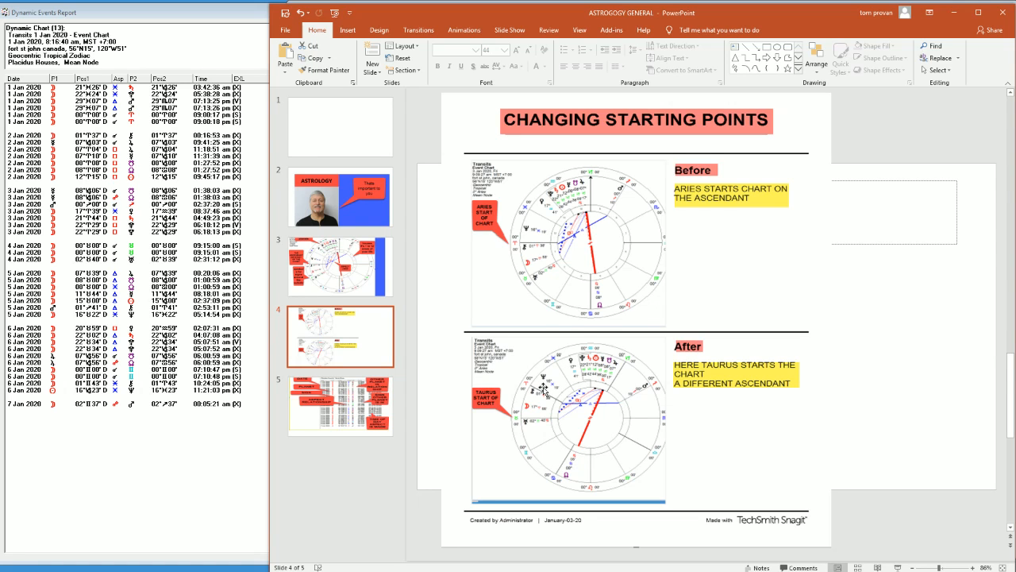
{"action": "left_click", "coordinate": [339, 407]}
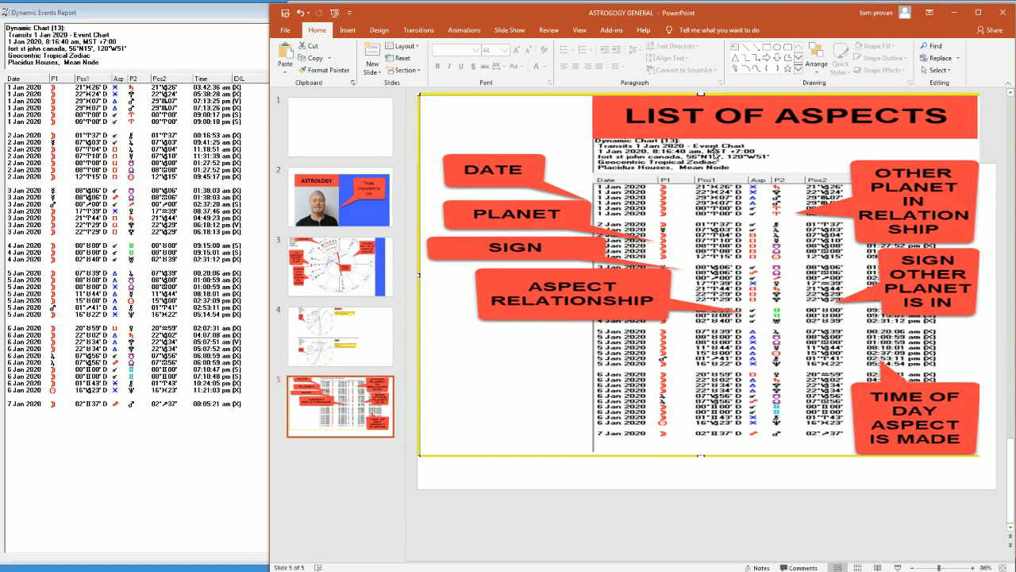
{"action": "mouse_move", "coordinate": [790, 115]}
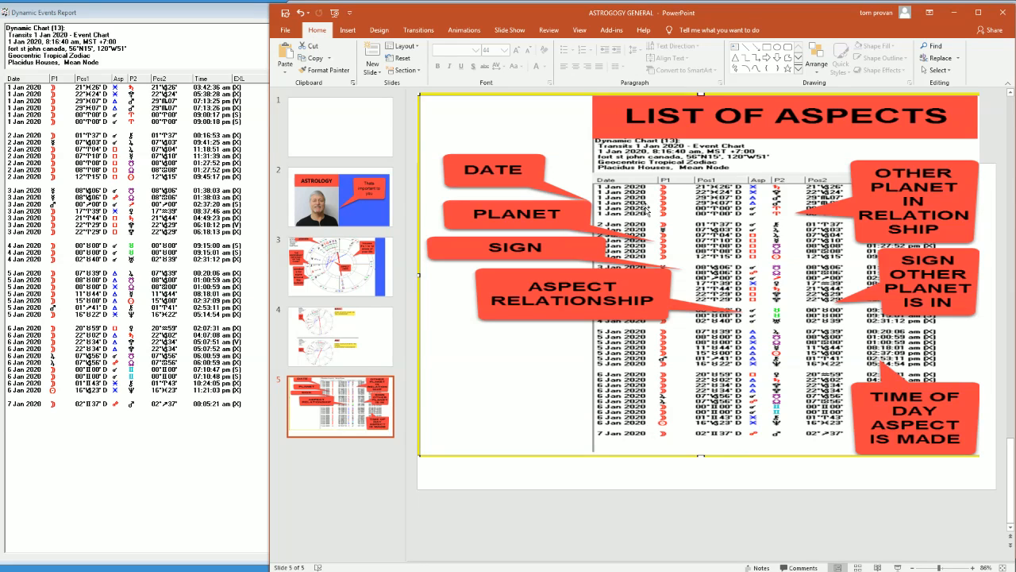
{"action": "mouse_move", "coordinate": [756, 209]}
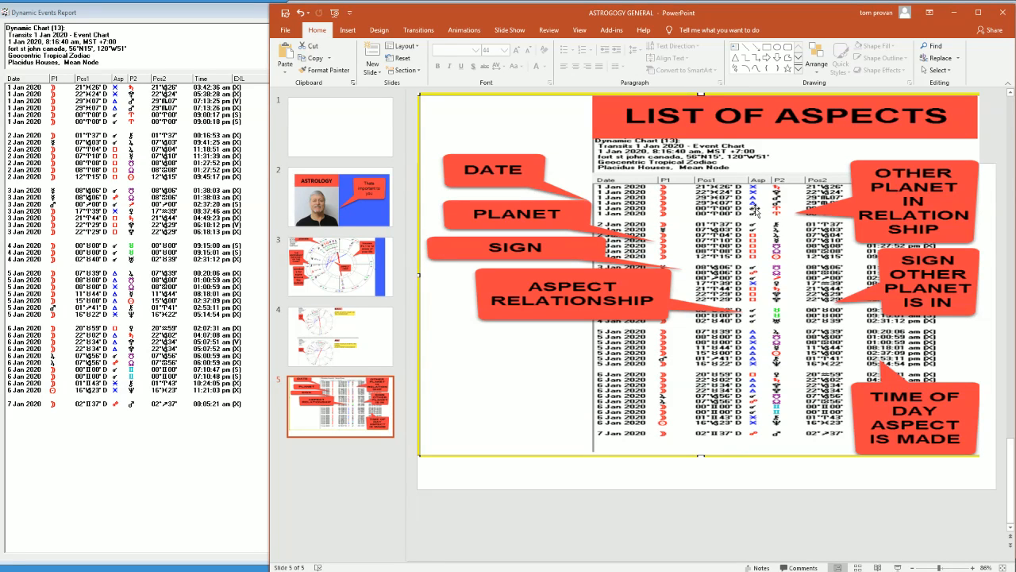
{"action": "mouse_move", "coordinate": [684, 198]}
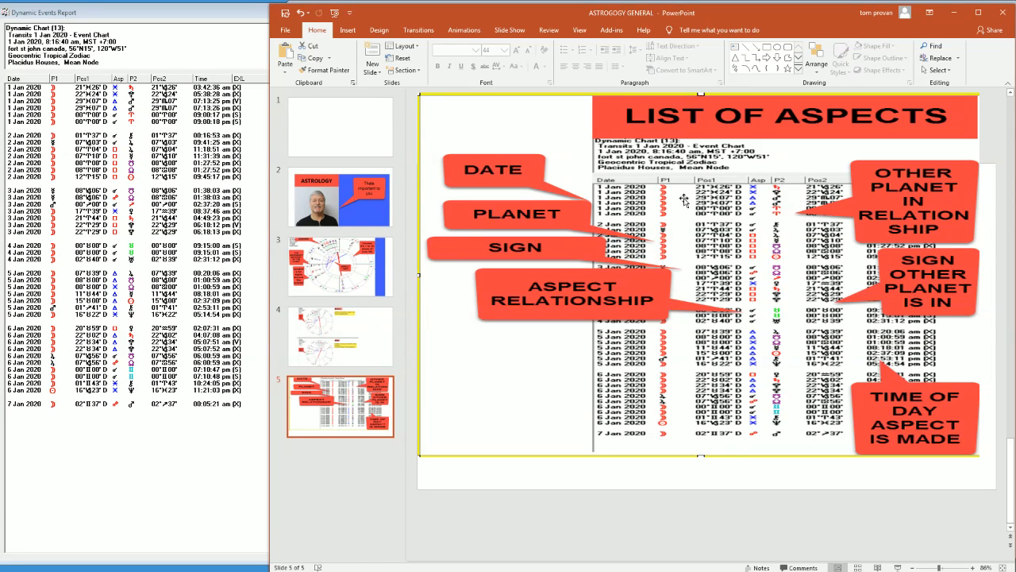
{"action": "mouse_move", "coordinate": [536, 178]}
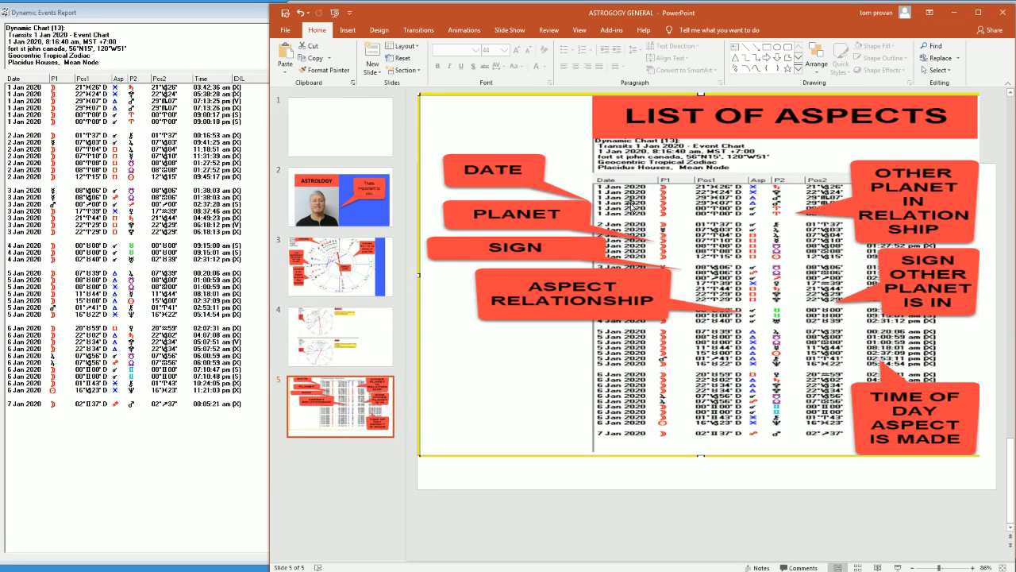
{"action": "mouse_move", "coordinate": [659, 239]}
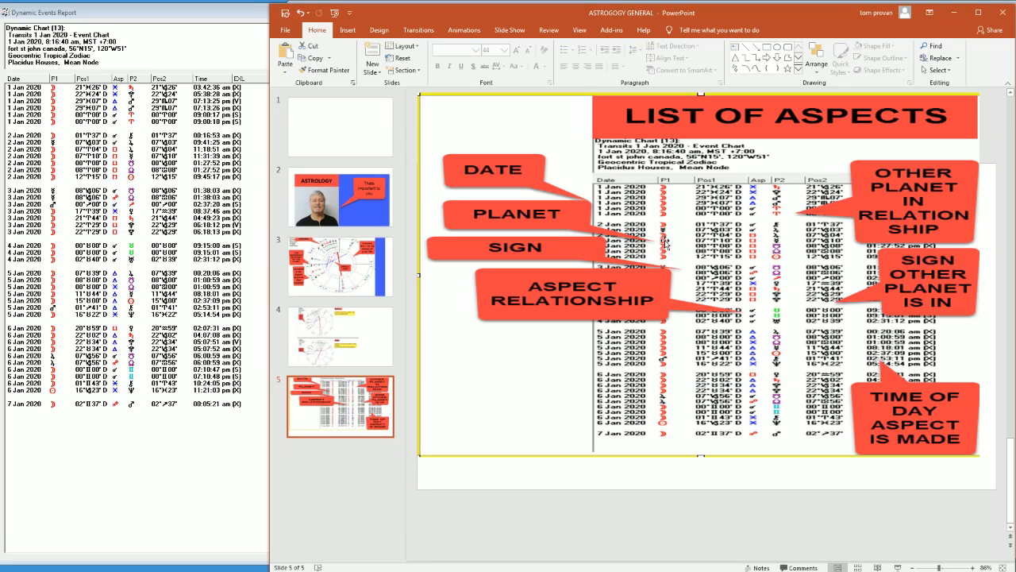
{"action": "mouse_move", "coordinate": [793, 246]}
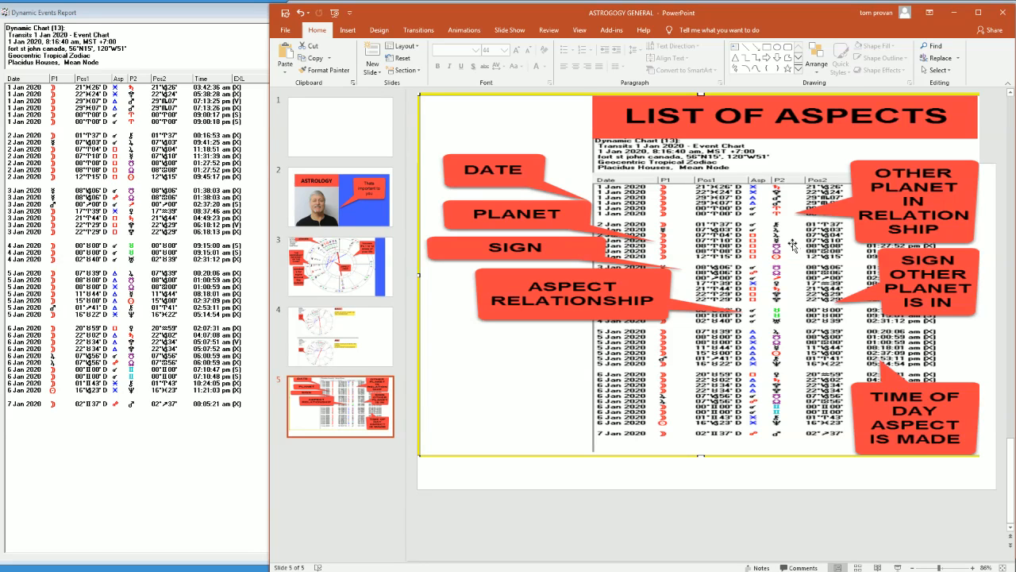
{"action": "mouse_move", "coordinate": [718, 262]}
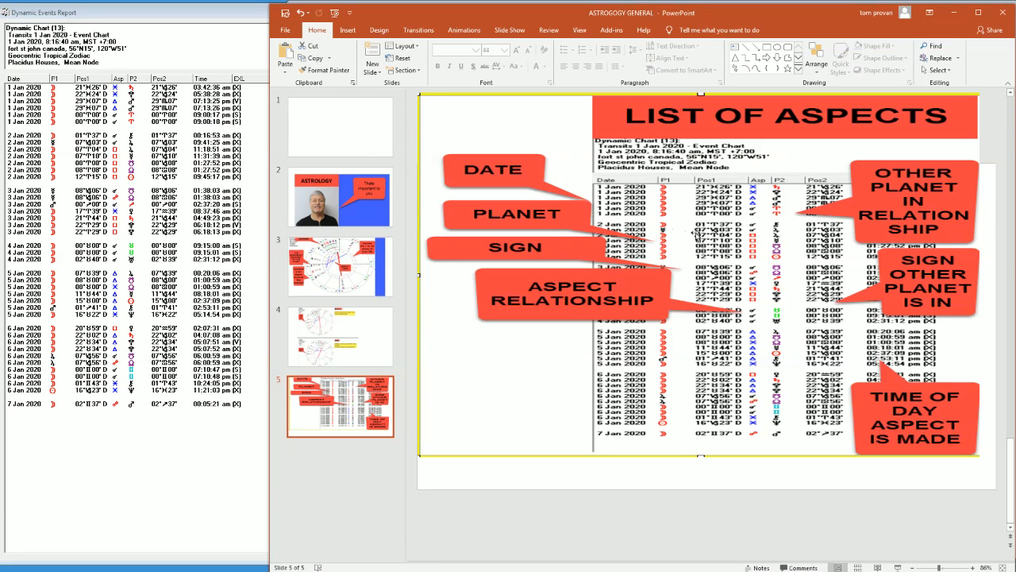
{"action": "mouse_move", "coordinate": [622, 284]}
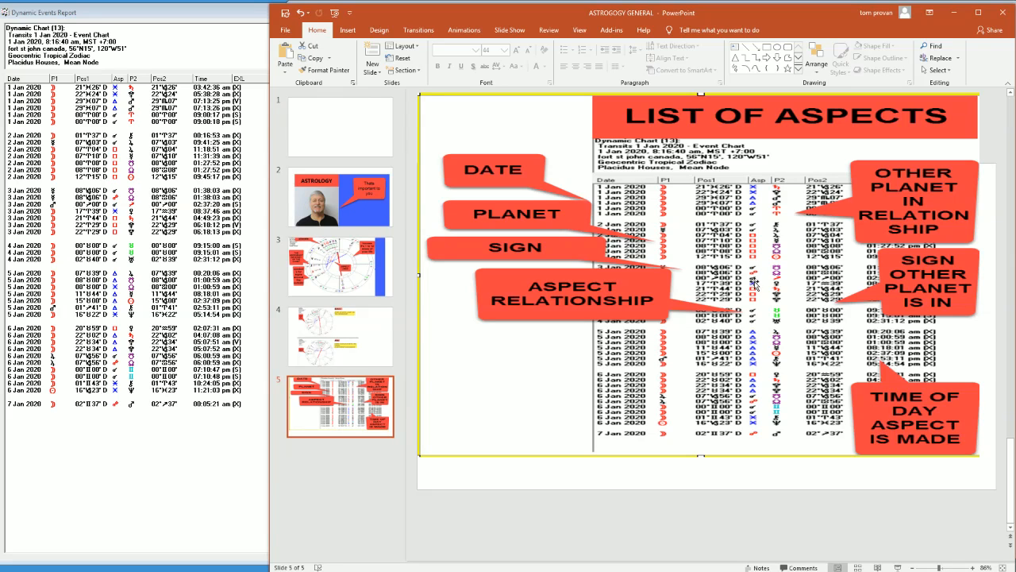
{"action": "mouse_move", "coordinate": [752, 254]}
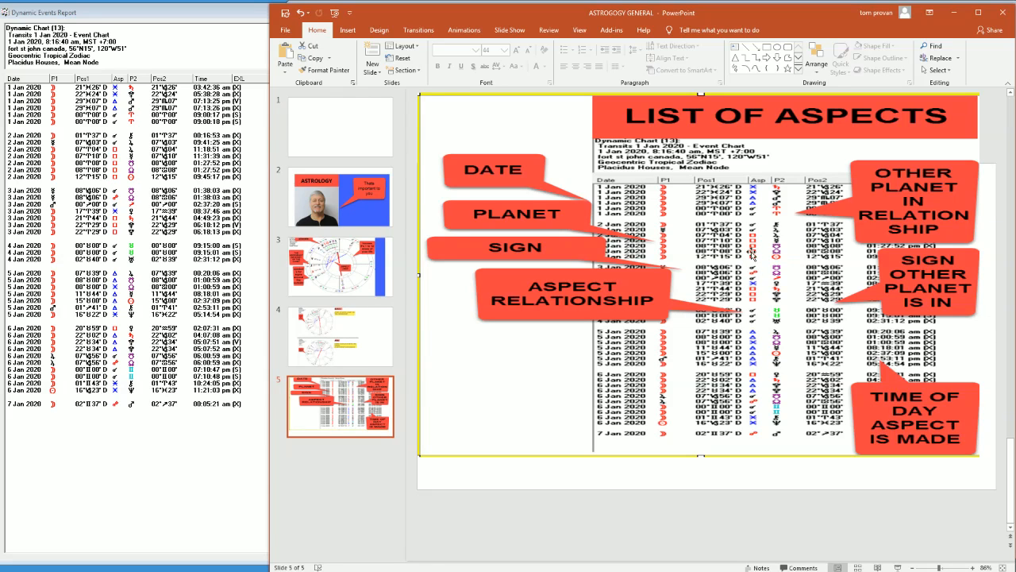
{"action": "mouse_move", "coordinate": [753, 216]}
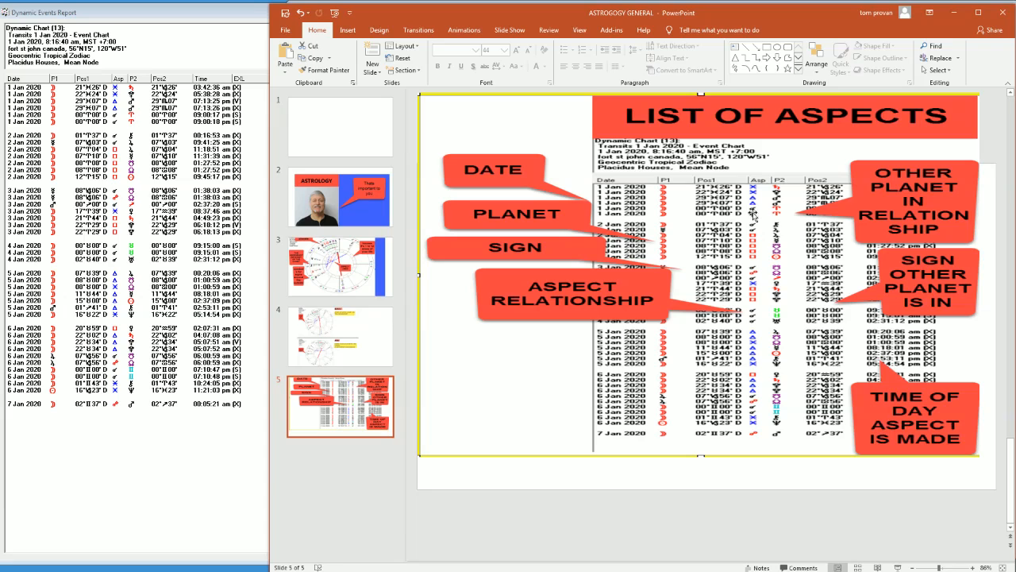
{"action": "mouse_move", "coordinate": [756, 245]}
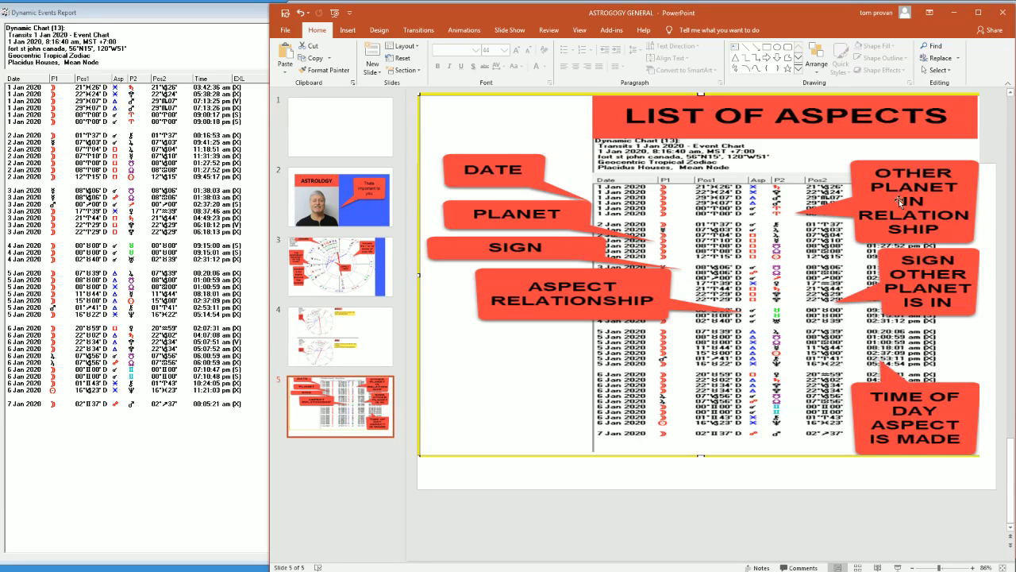
{"action": "mouse_move", "coordinate": [778, 210]}
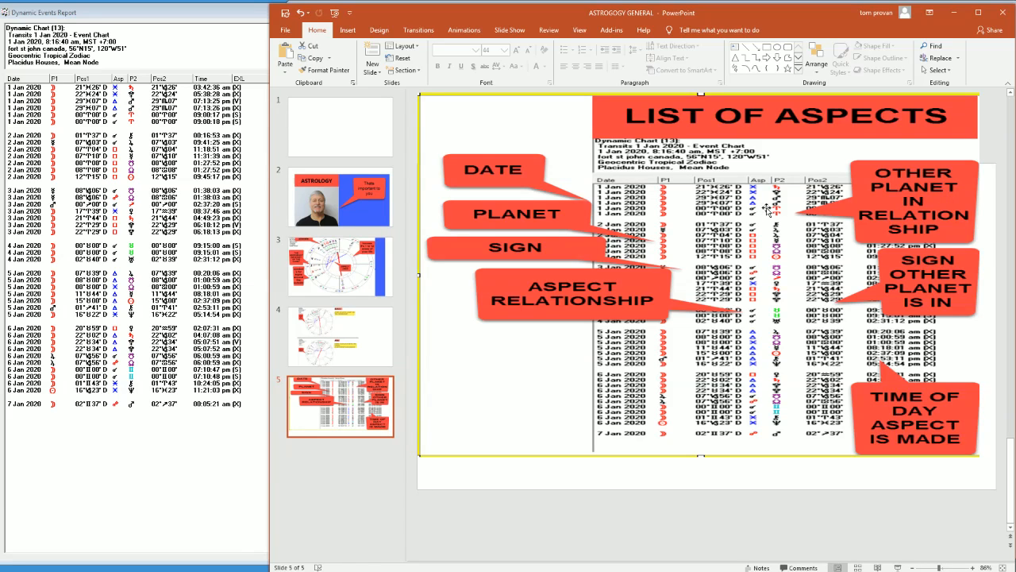
{"action": "mouse_move", "coordinate": [929, 289]}
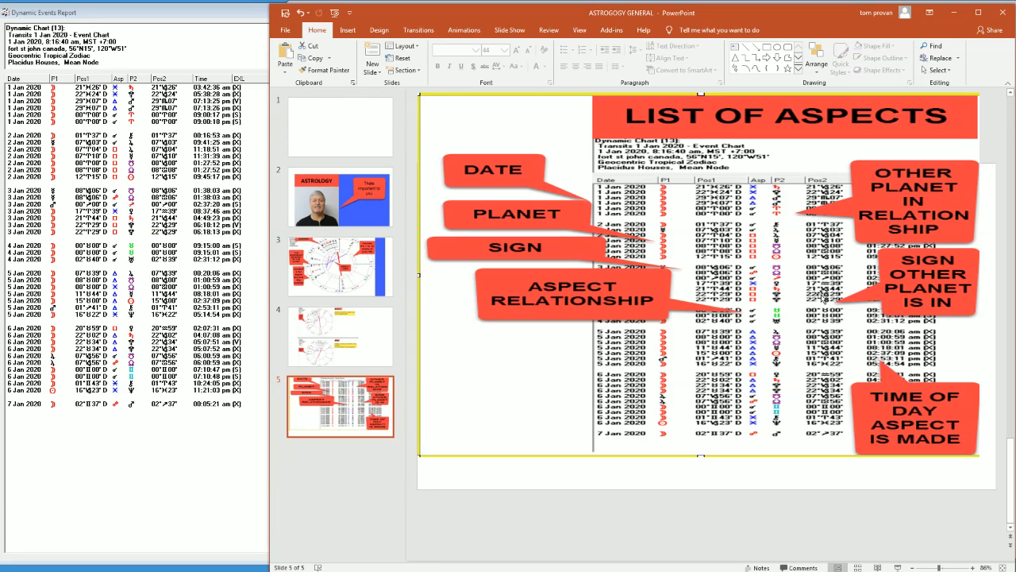
{"action": "mouse_move", "coordinate": [901, 368]}
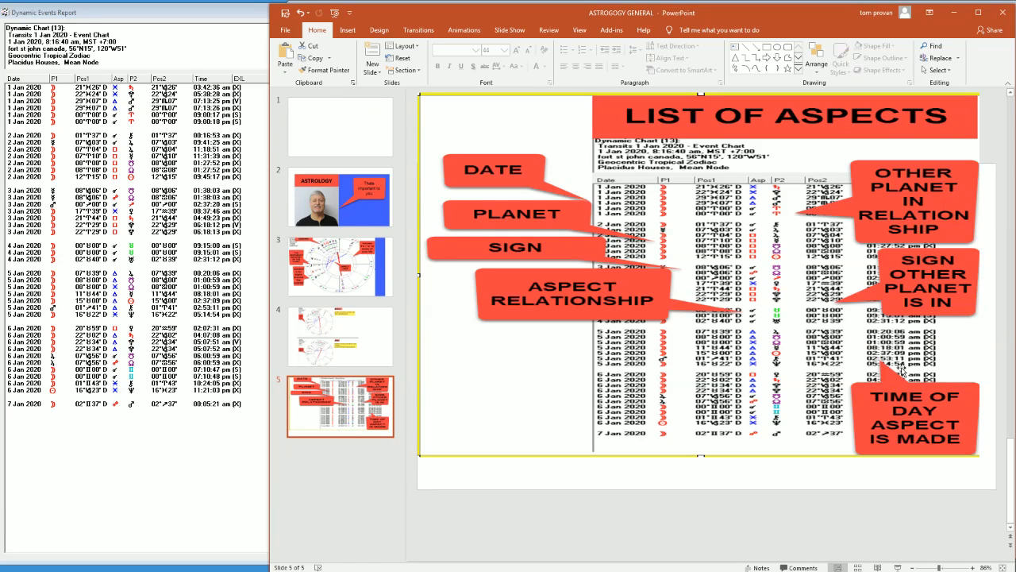